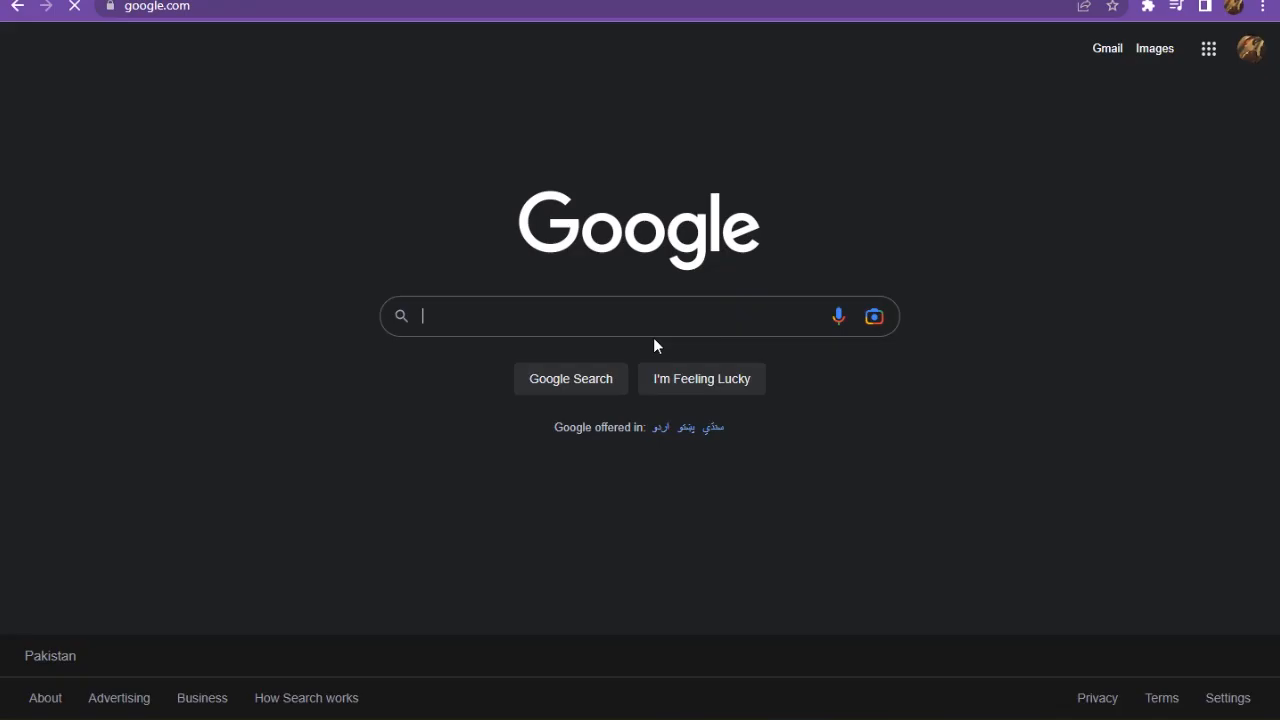
Step: Search Google for 'google captcha' using the suggested query
click(640, 316)
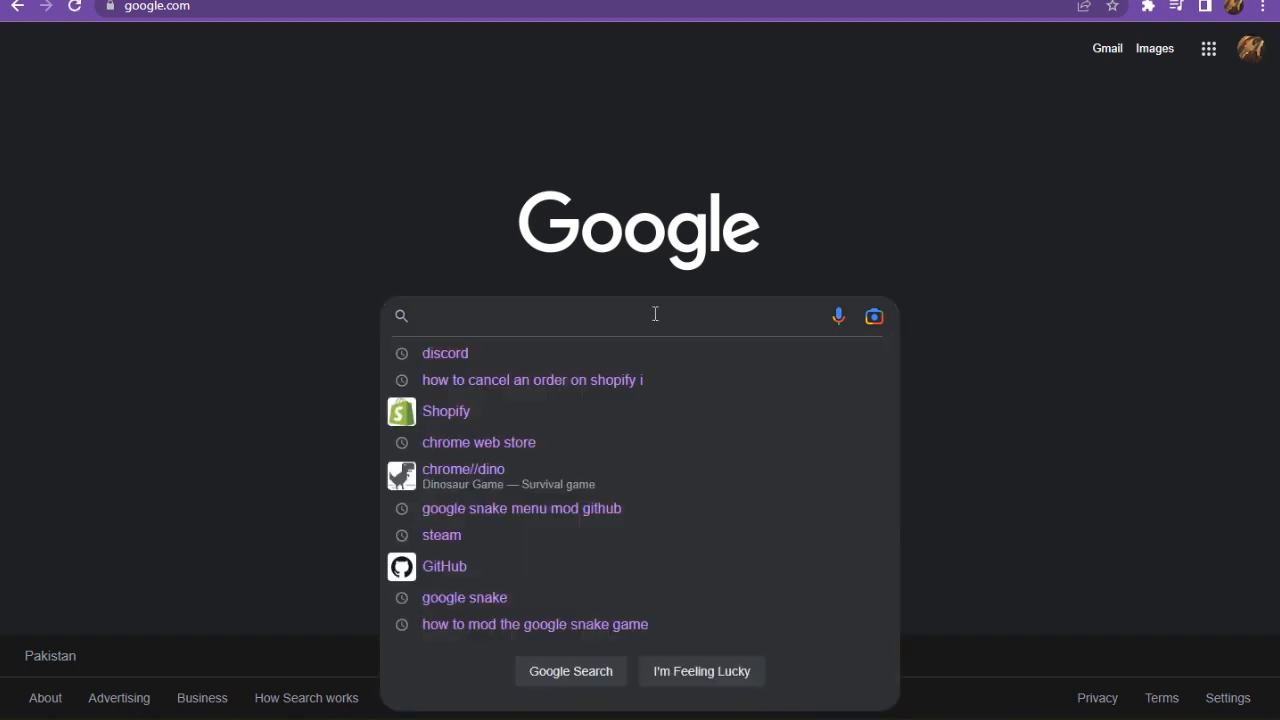
text(google)
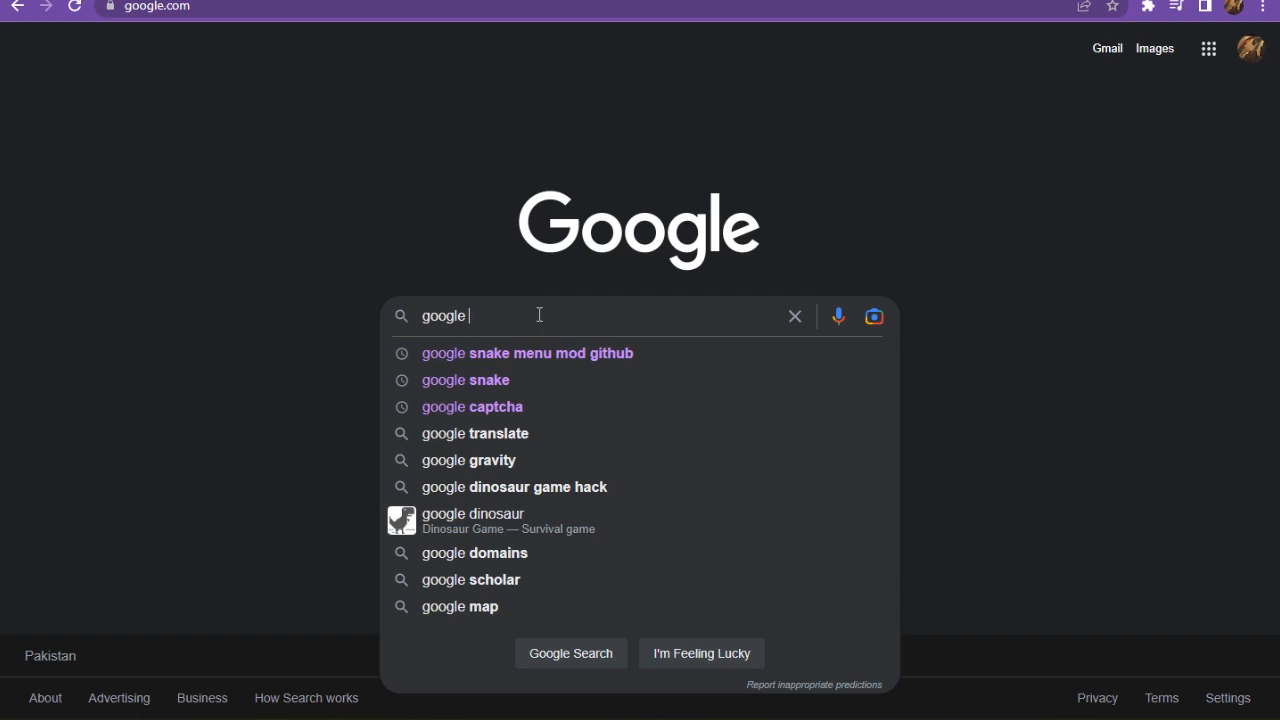
click(472, 406)
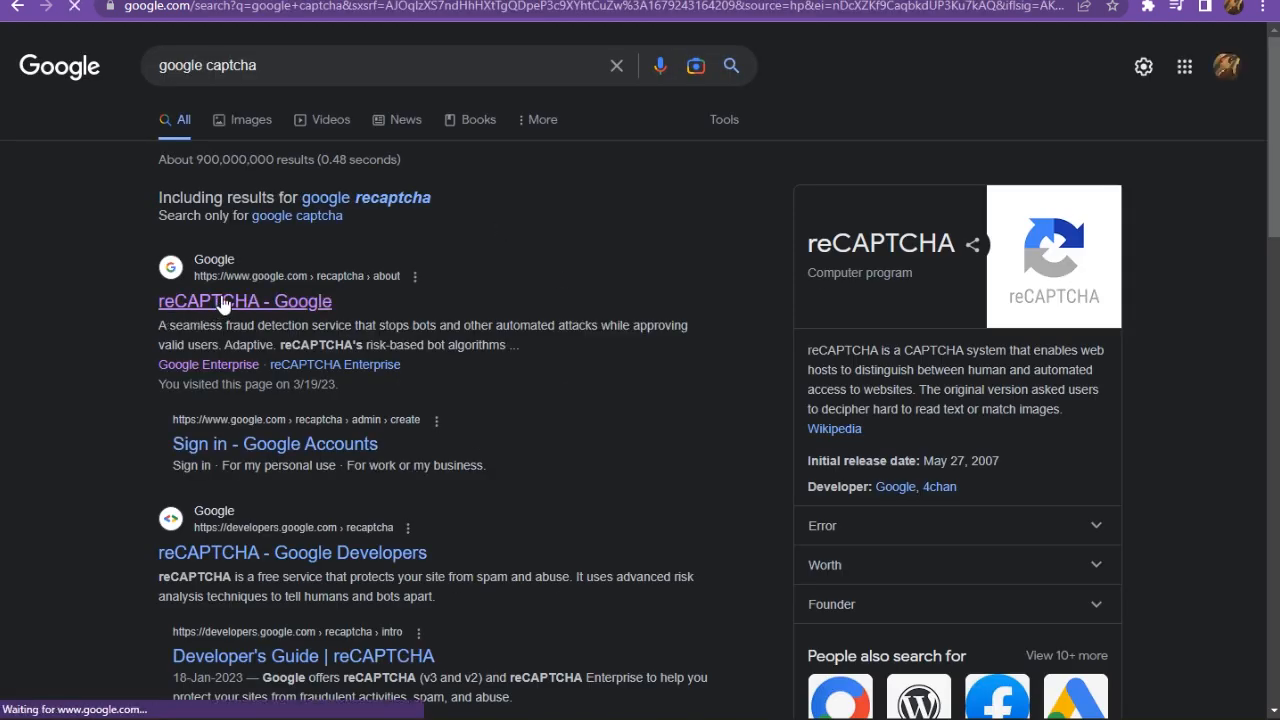
Step: From the reCAPTCHA page, start an Enterprise project named My Project 3117
click(244, 300)
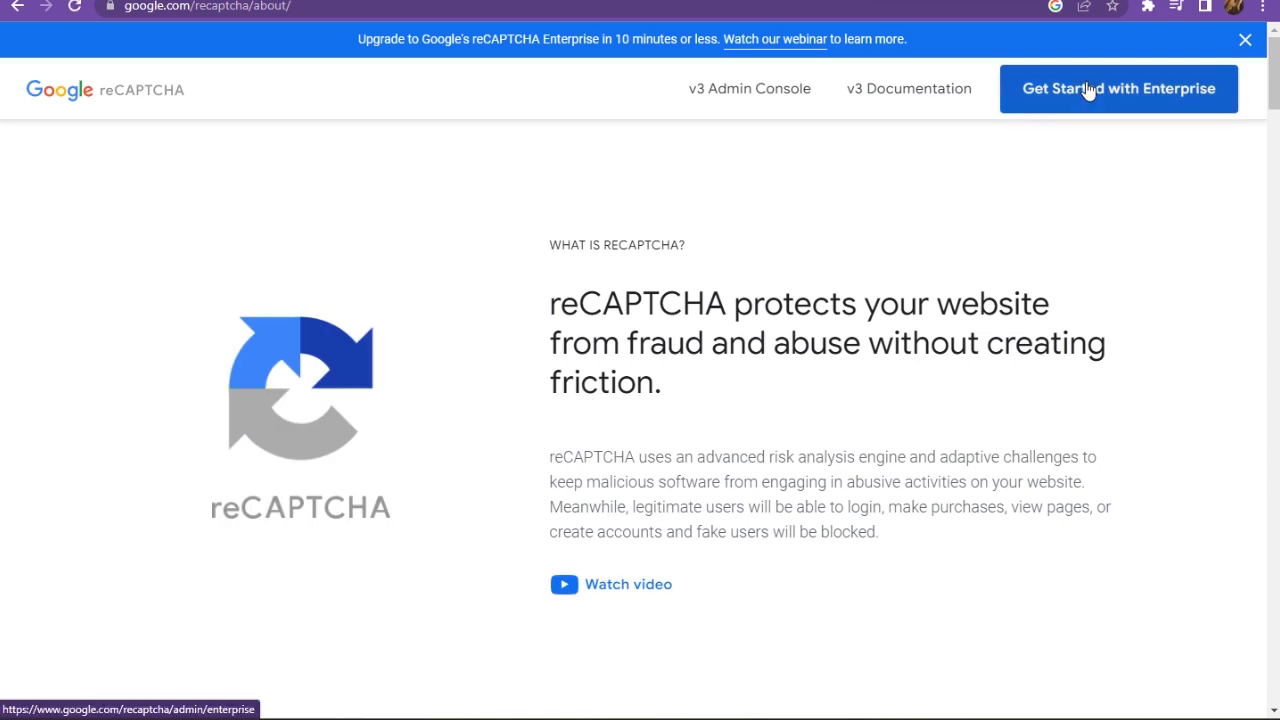
click(1118, 88)
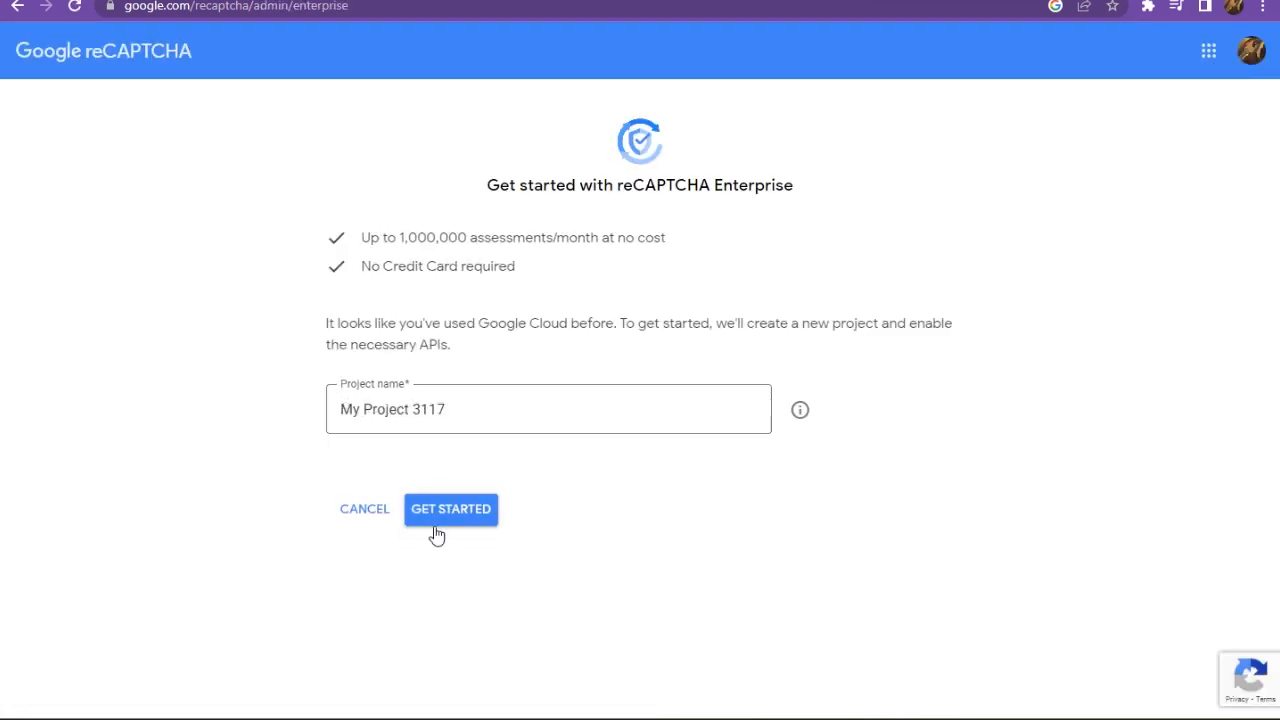
click(450, 510)
text(chro)
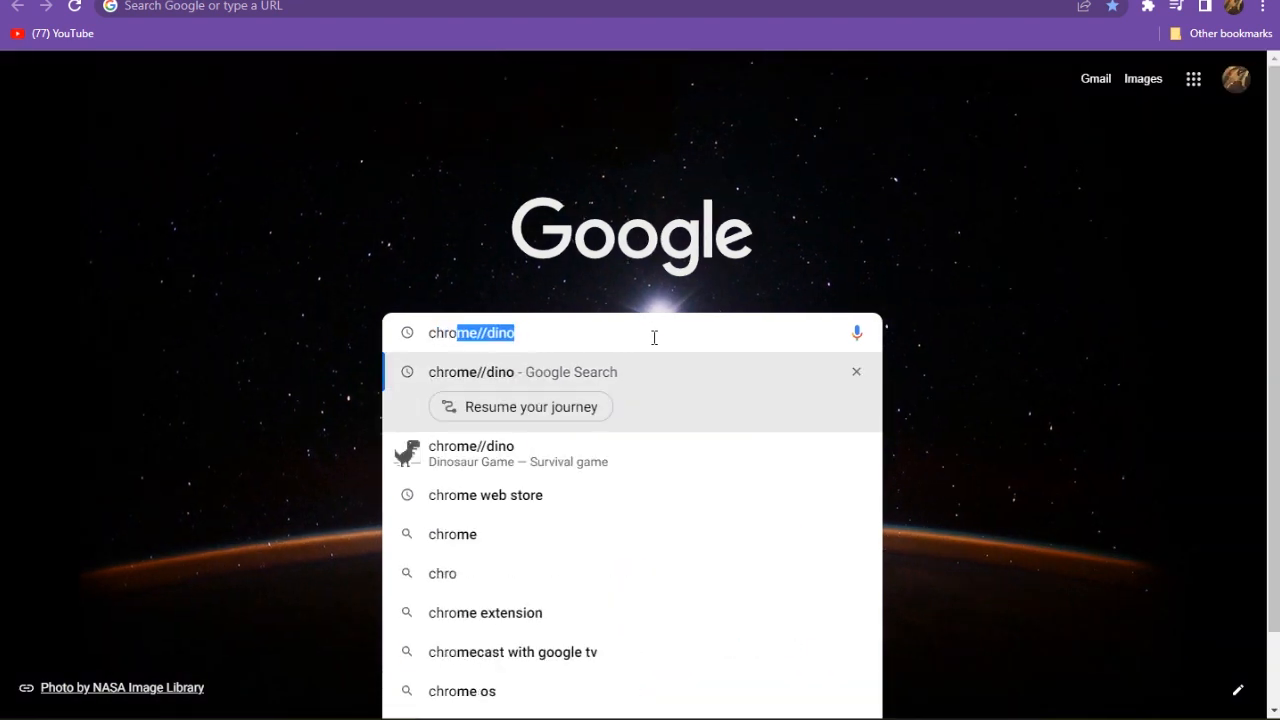
mouse_move(660, 528)
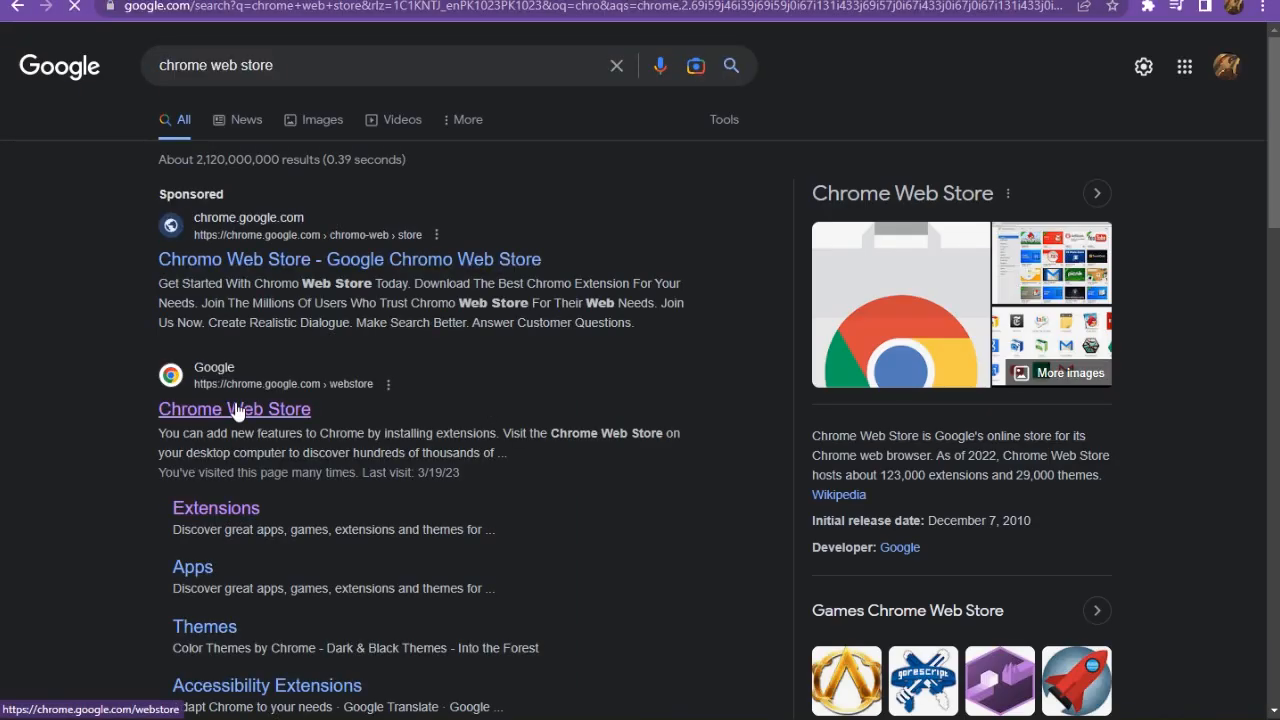
Step: Open the Chrome Web Store result from chrome.google.com
click(234, 408)
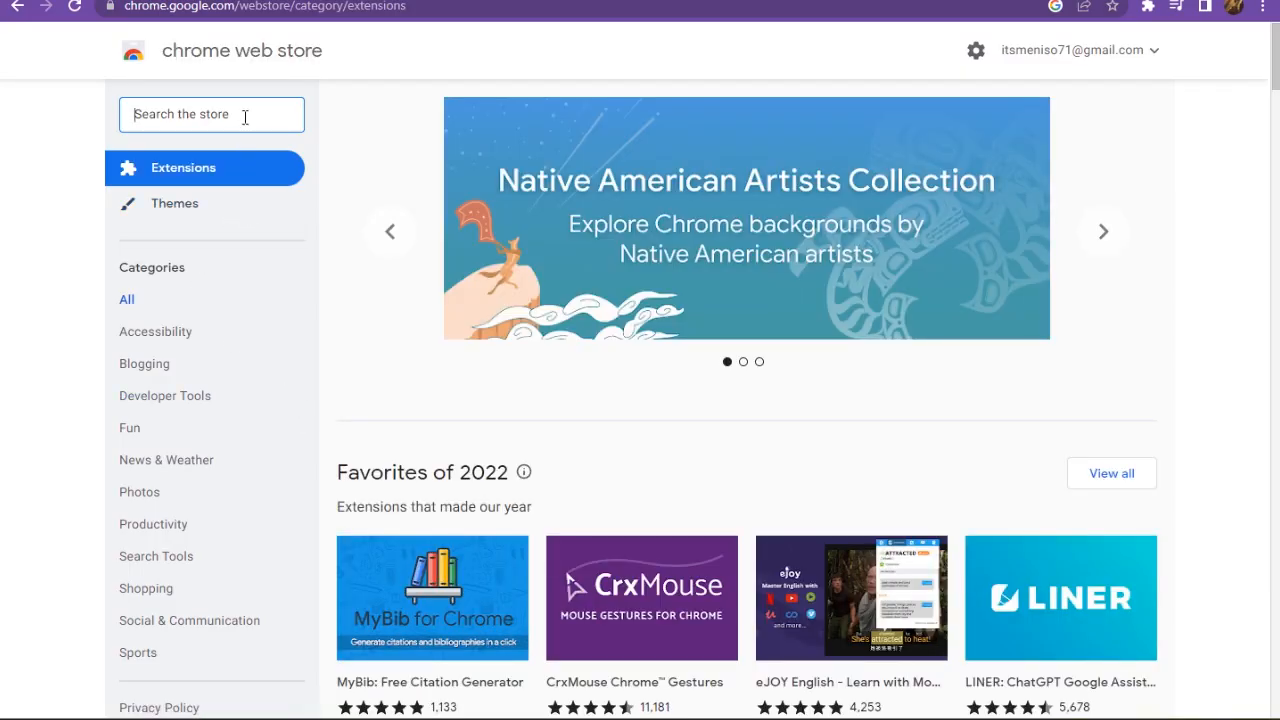
Step: Find Captcha Solver: Auto Recognition and Bypass and add it to Chrome
text(captcha)
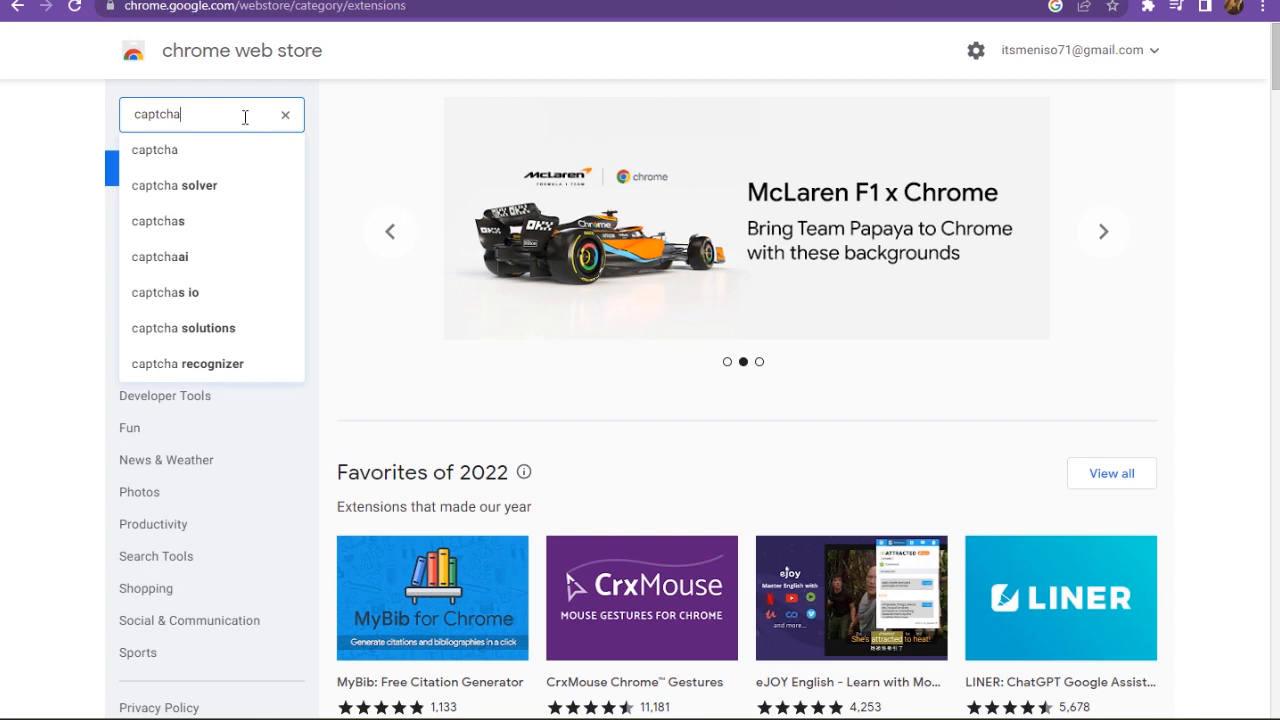
mouse_move(264, 212)
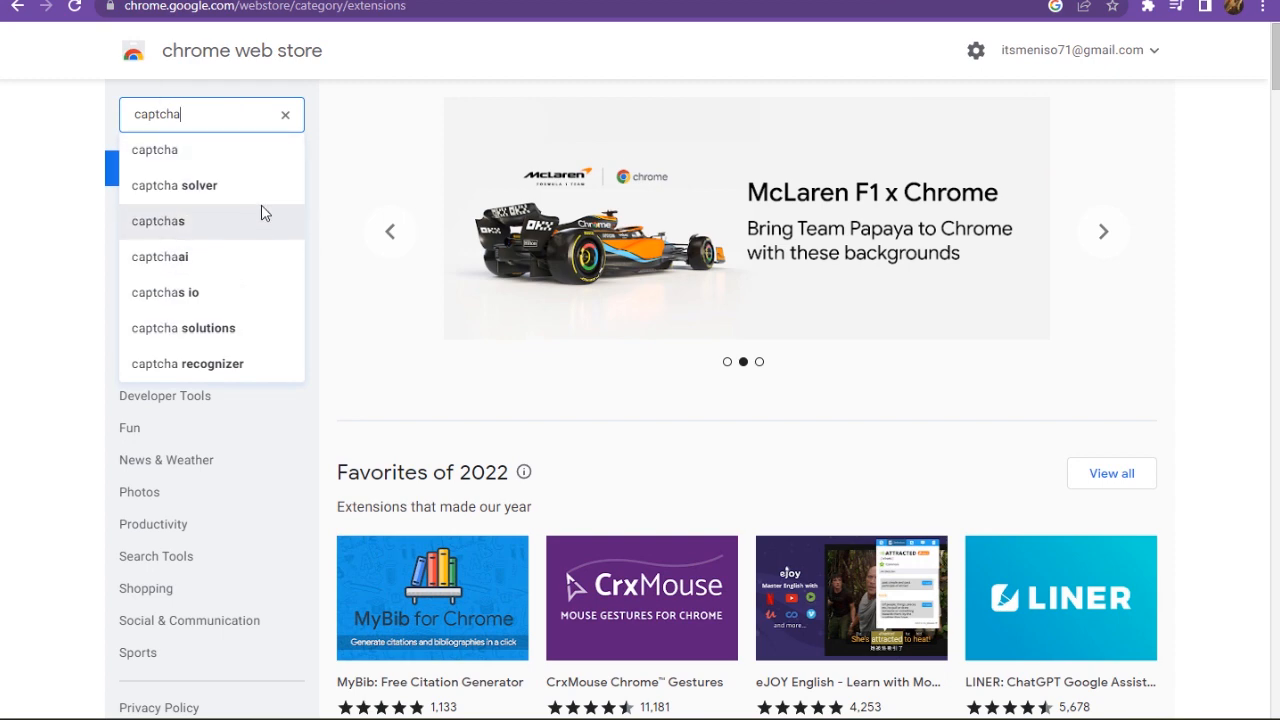
click(174, 184)
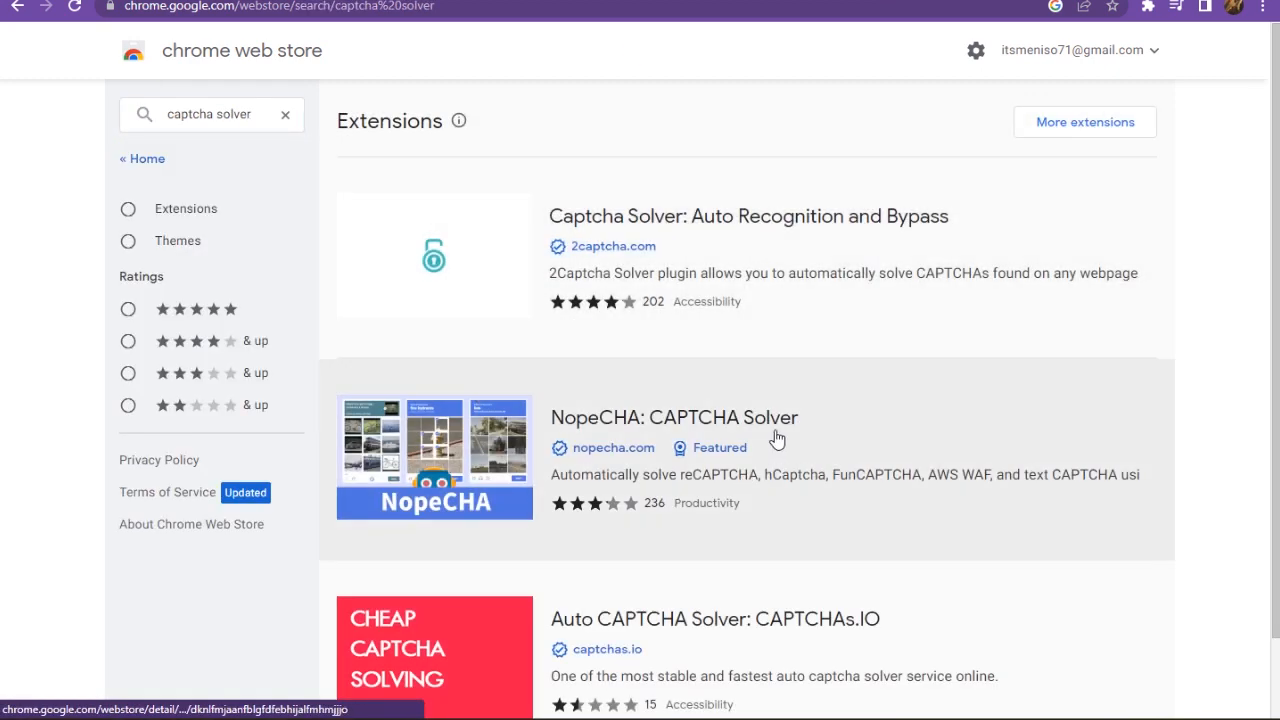
scroll(down, 3)
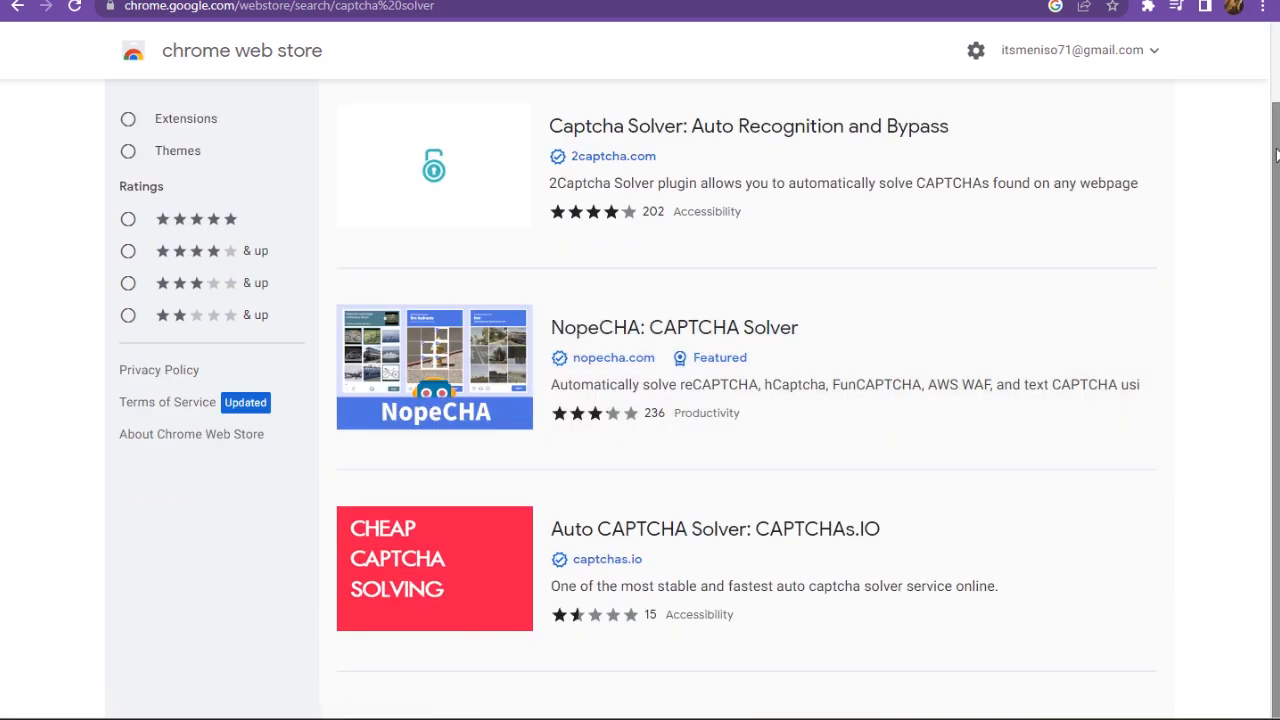
mouse_move(1274, 258)
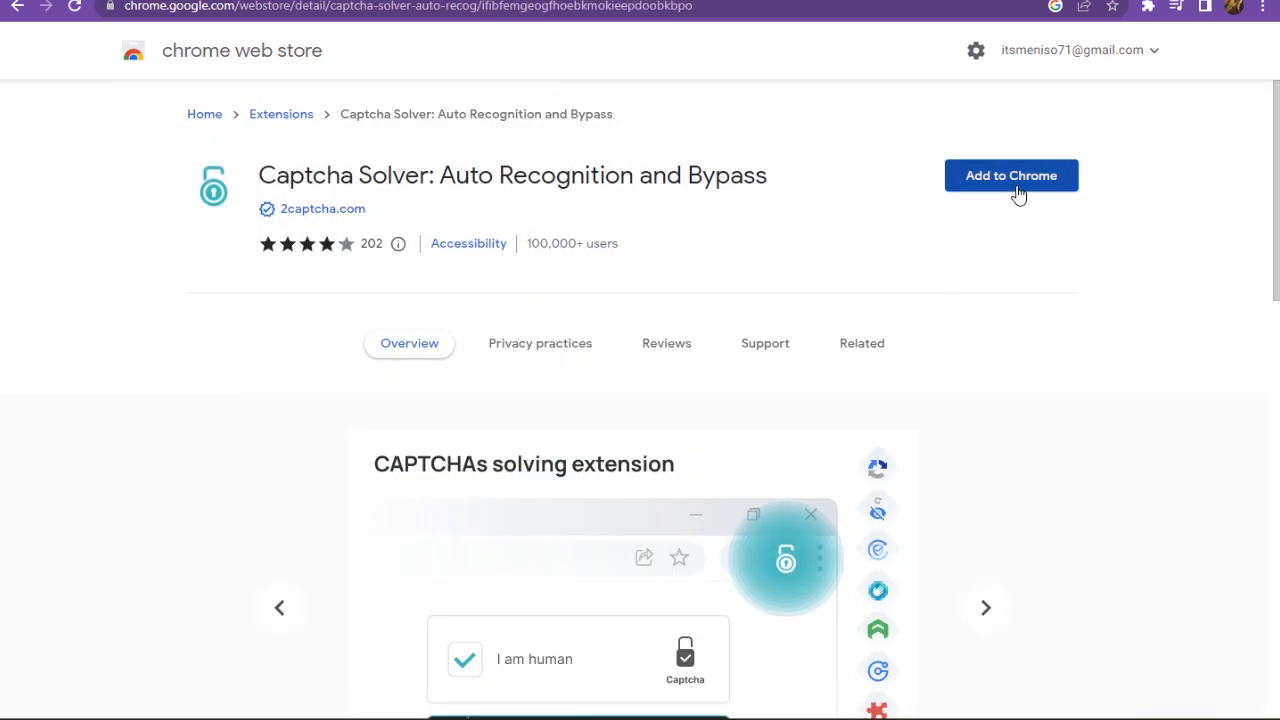
click(1012, 176)
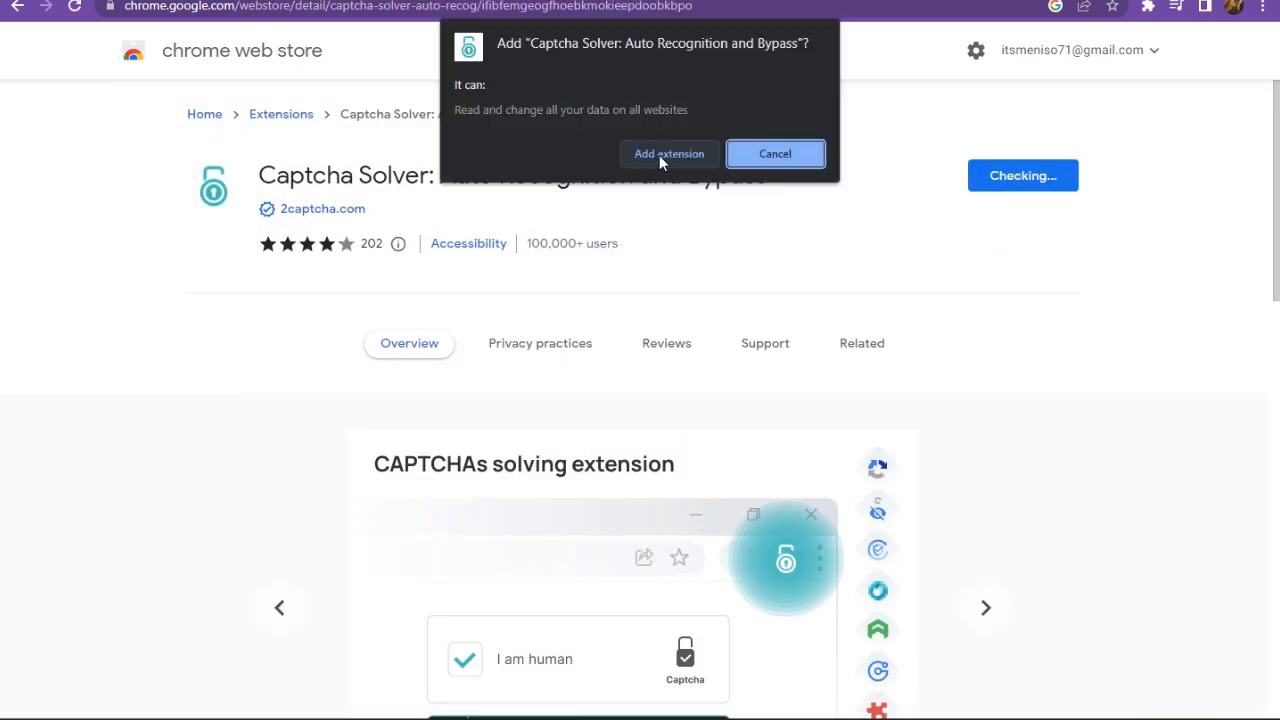